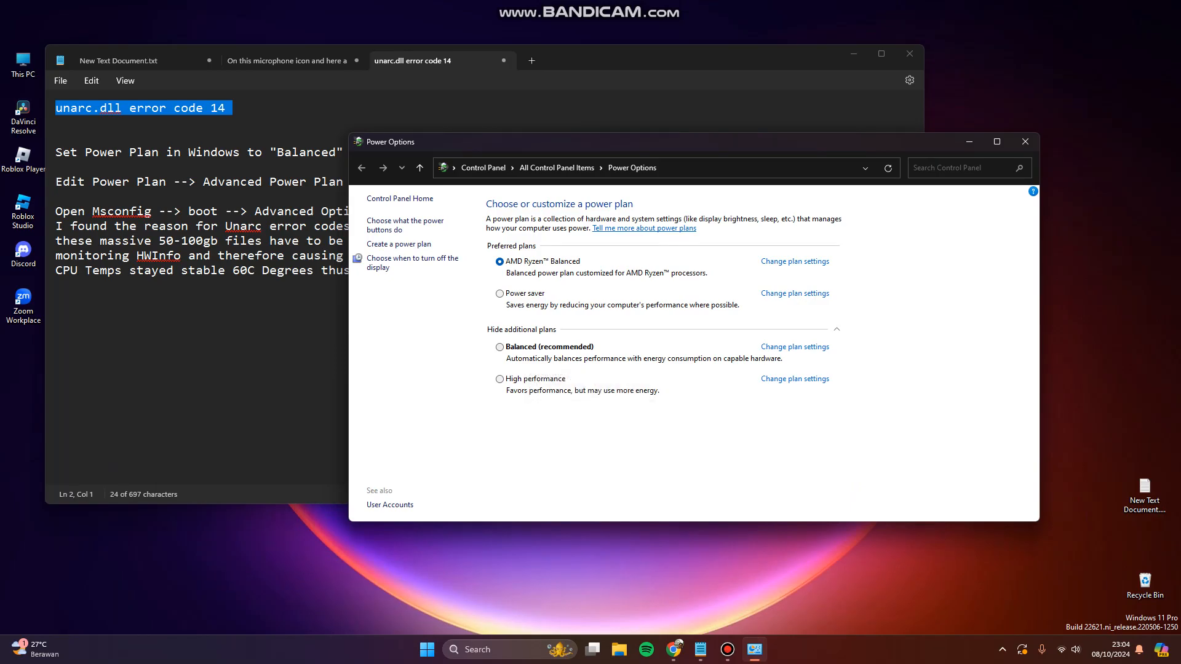
- Reach the Balanced plan's advanced power settings window and set it beside the notes
left_click(793, 346)
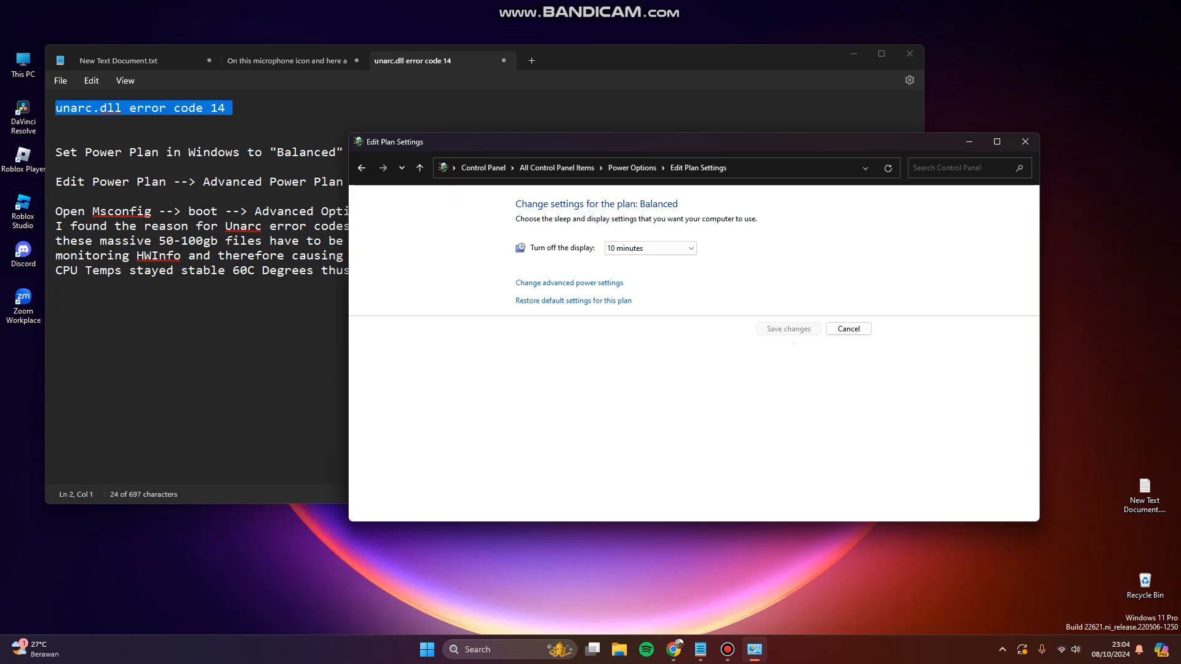
left_click(568, 283)
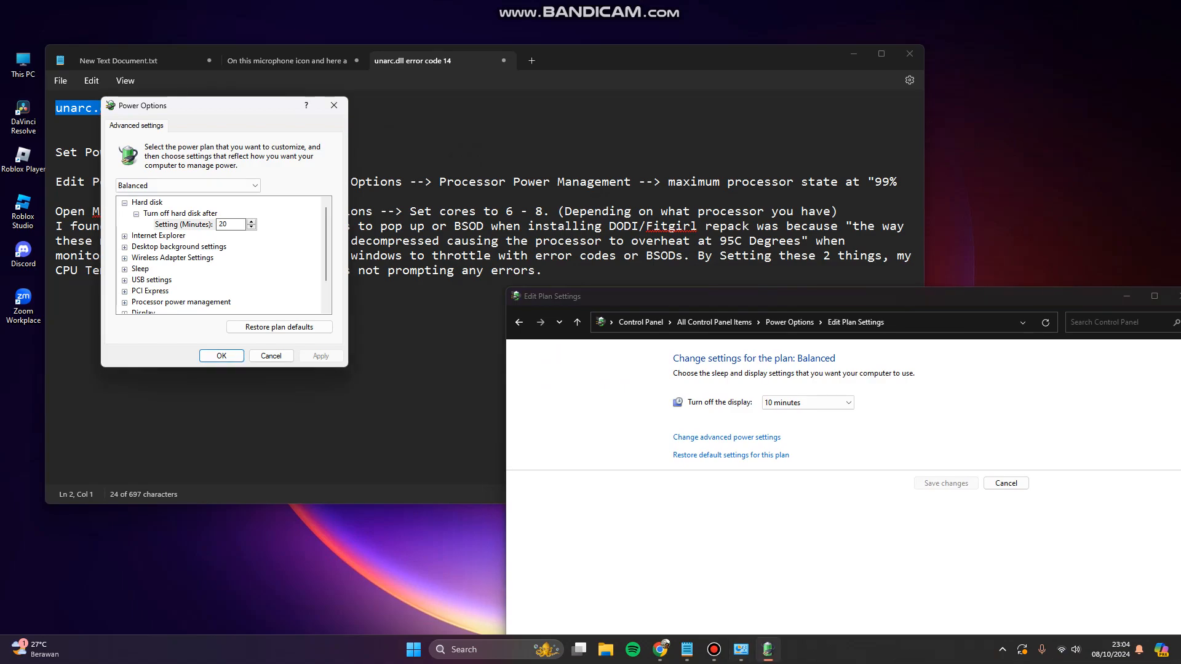
left_click_drag(144, 106, 314, 275)
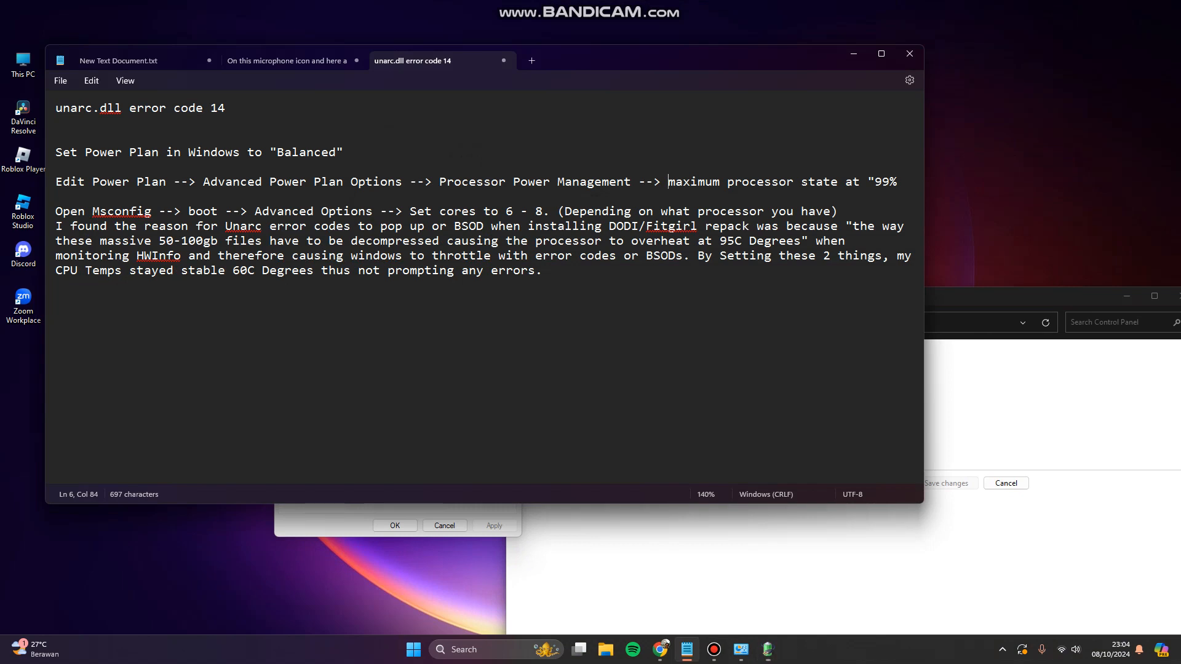
- Expand Processor power management down to the Maximum processor state setting
left_click_drag(667, 182, 855, 182)
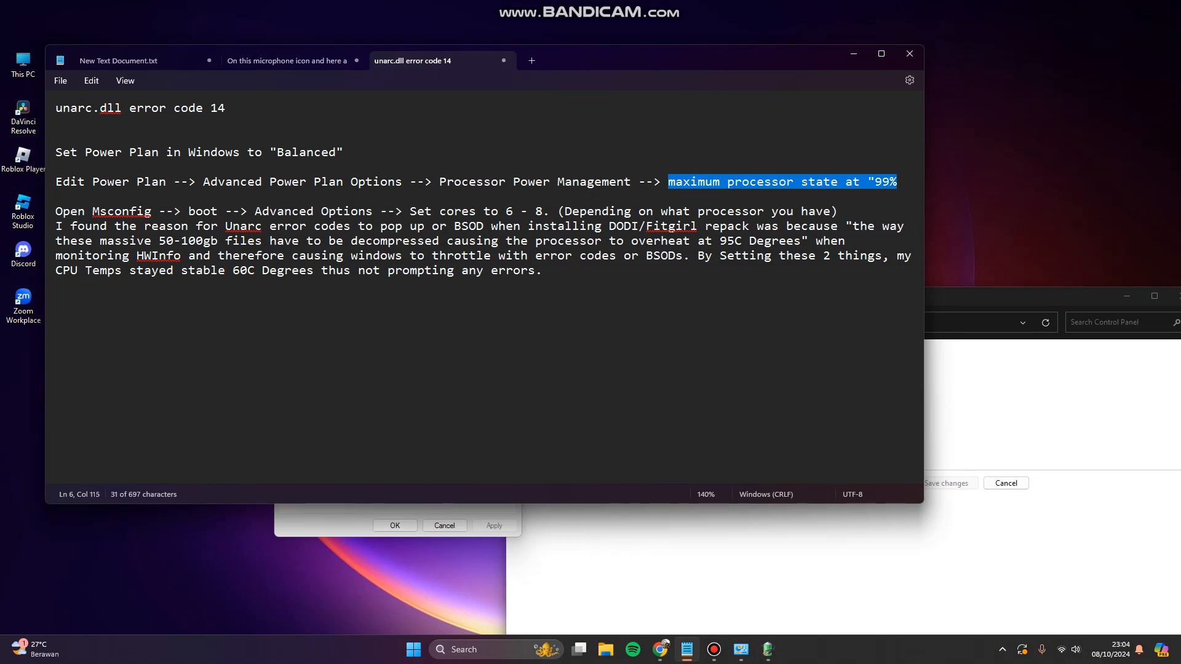
left_click(725, 437)
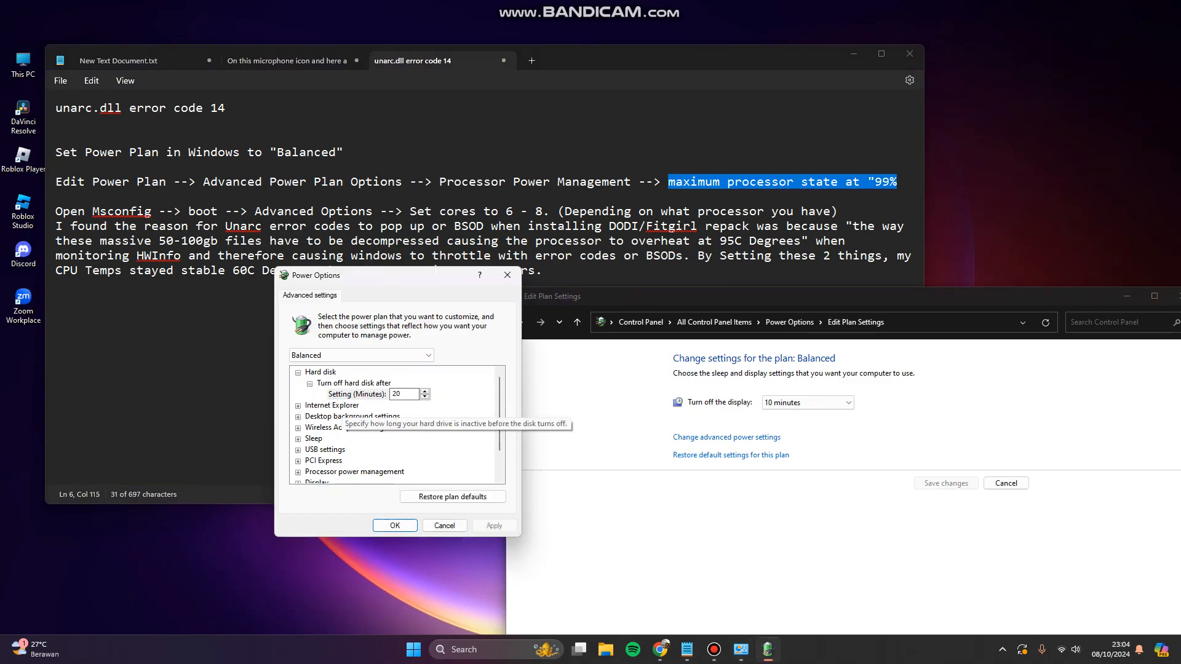
left_click(298, 371)
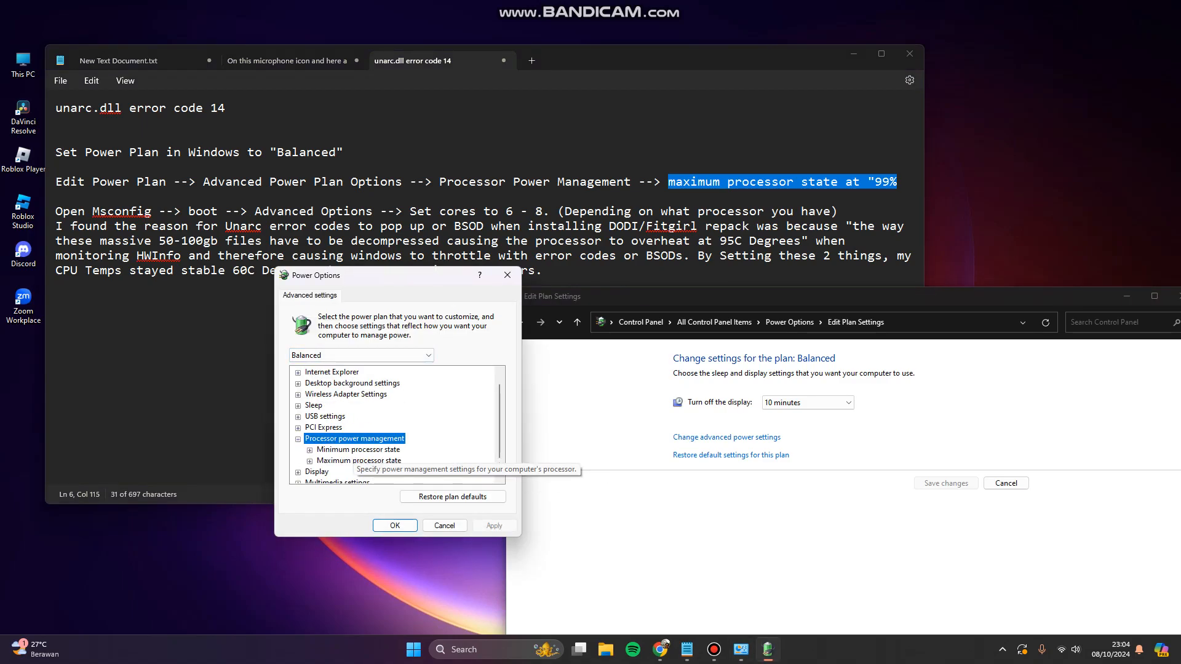
left_click(360, 460)
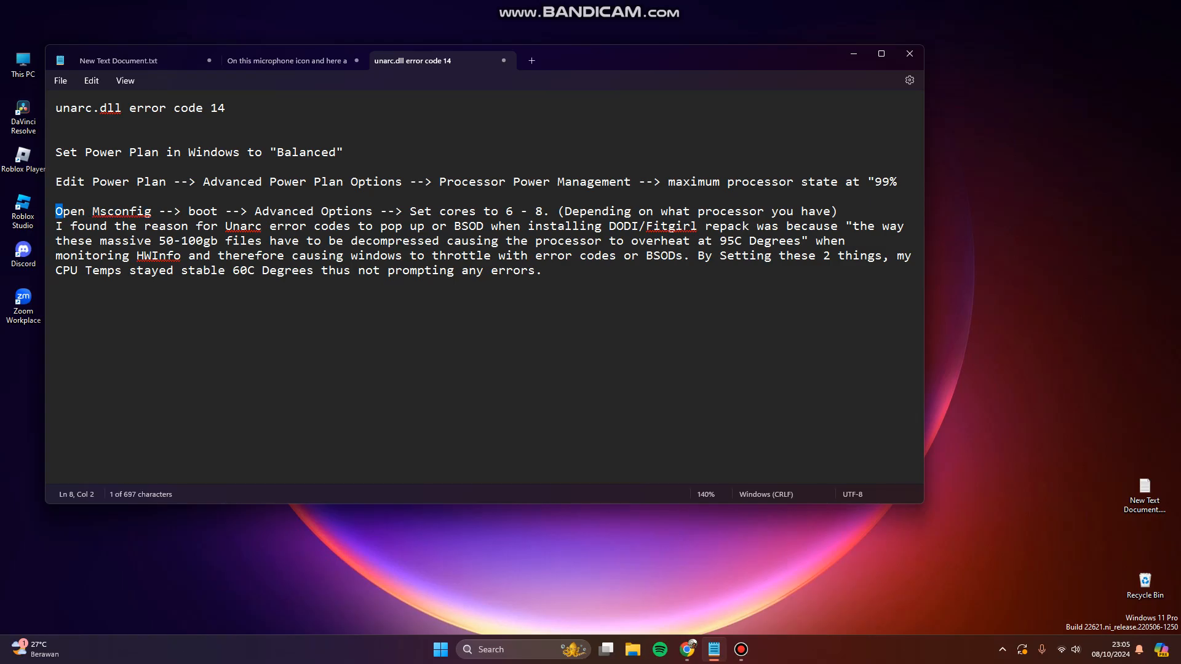
- Launch msconfig from Run and bring up the Boot advanced options
left_click_drag(57, 210, 403, 210)
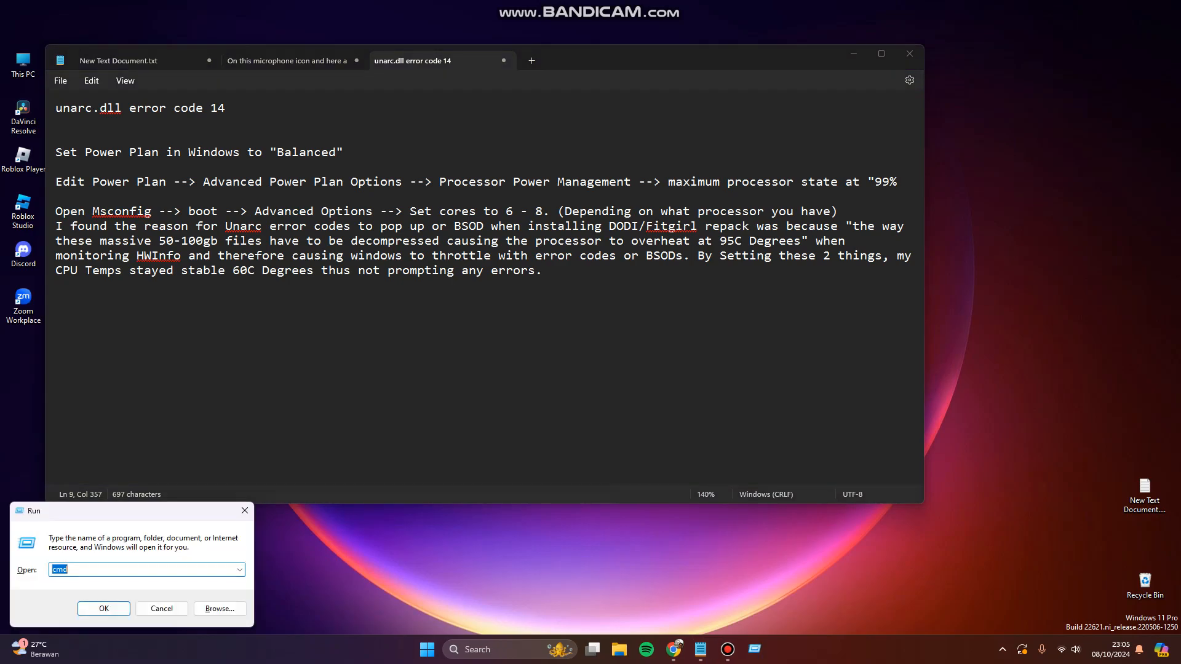
type("msco")
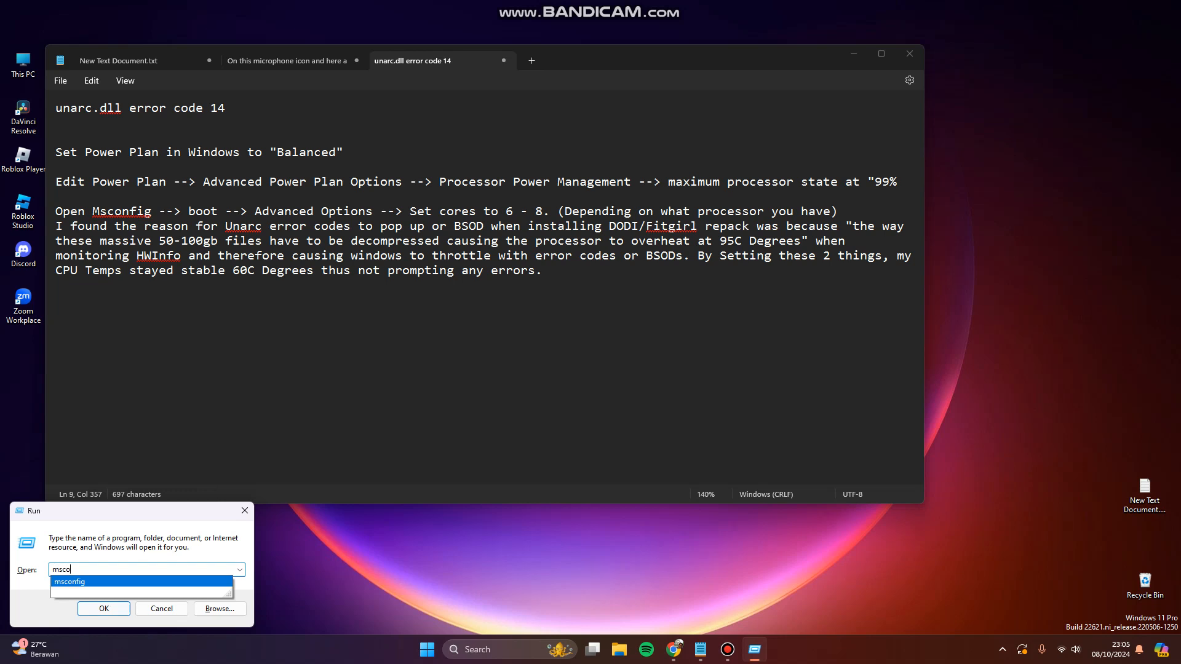
left_click(103, 609)
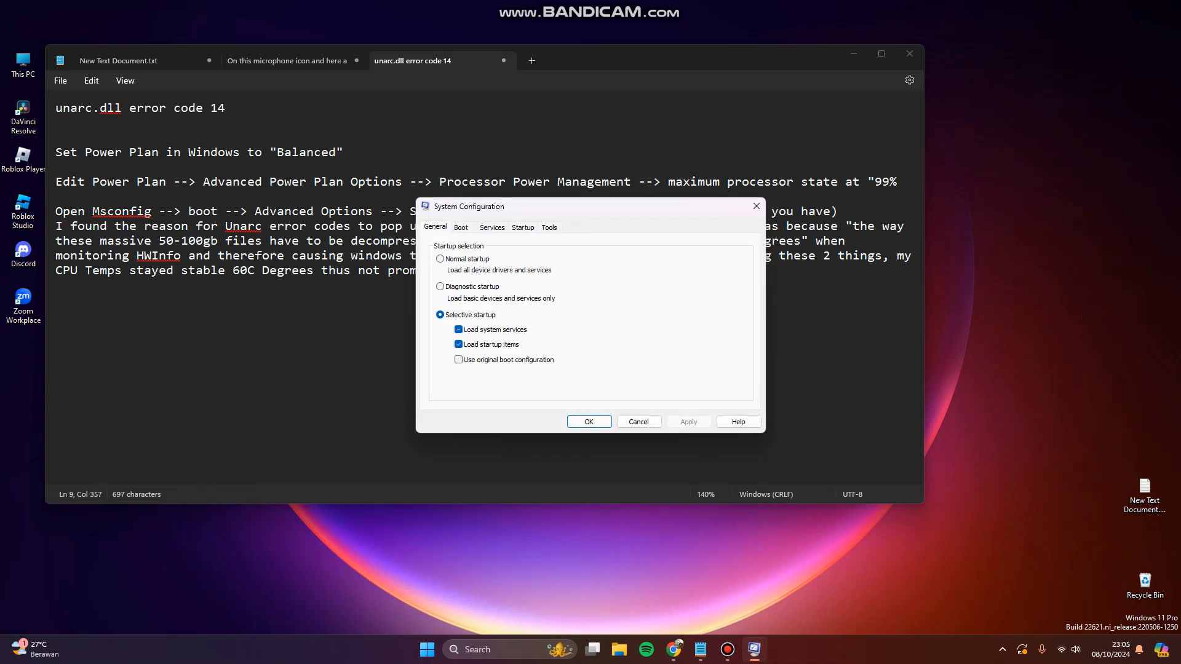
left_click(460, 228)
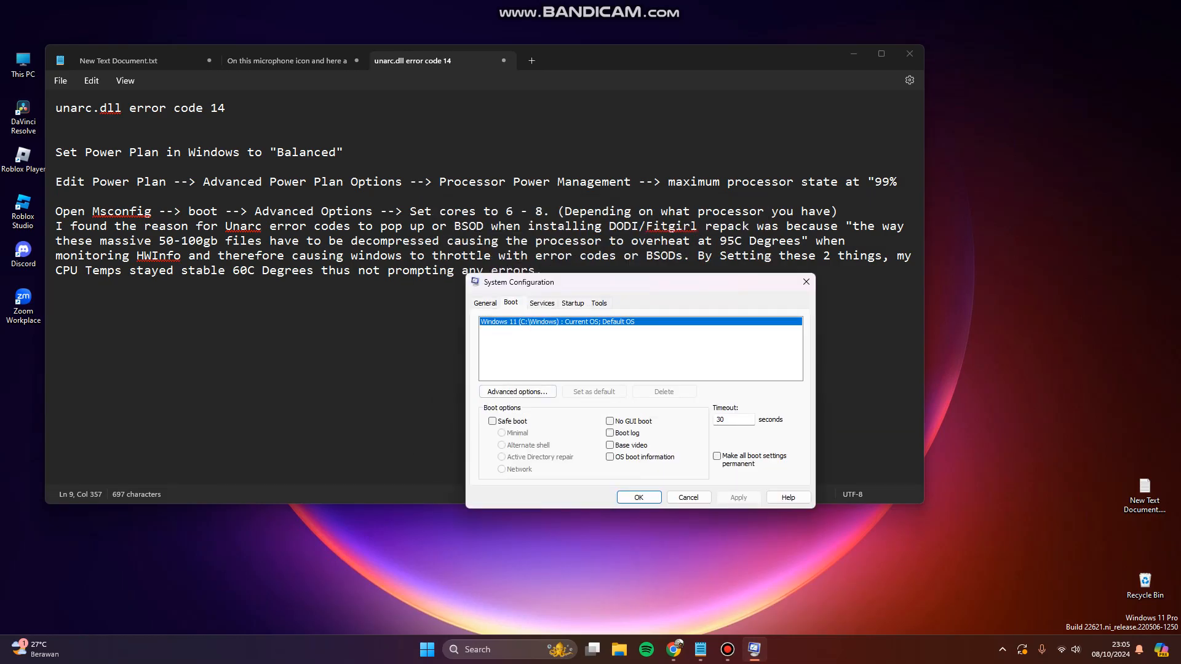
left_click(516, 391)
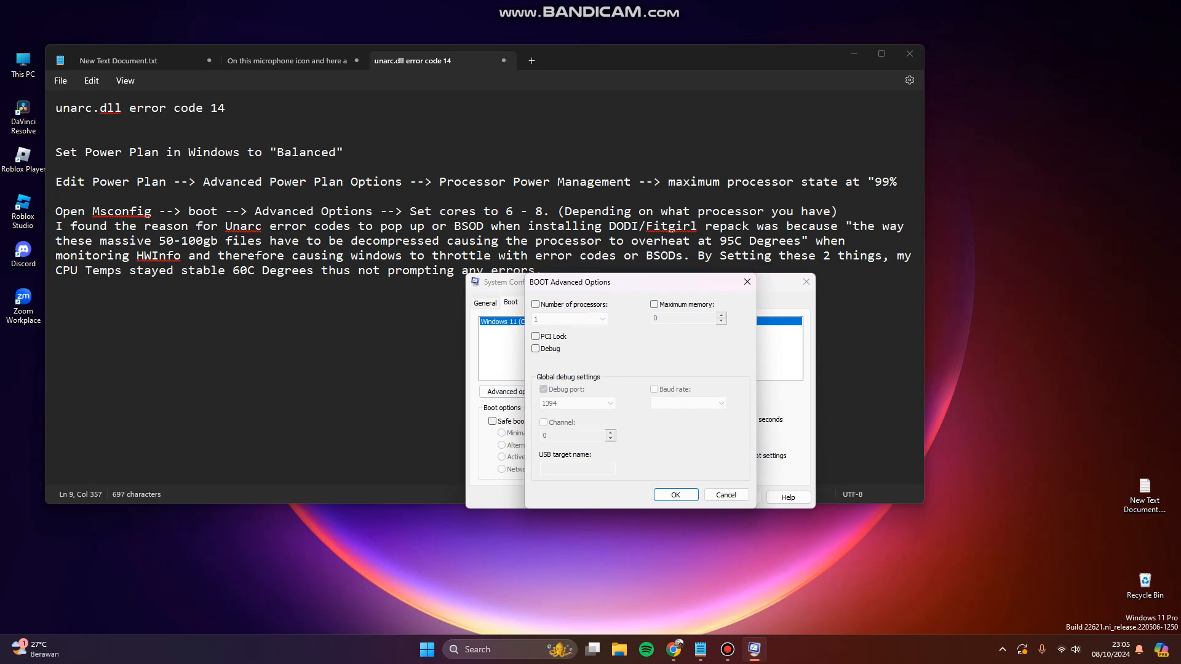
- Enable Number of processors with a chosen count, confirm, and close System Configuration
left_click(535, 304)
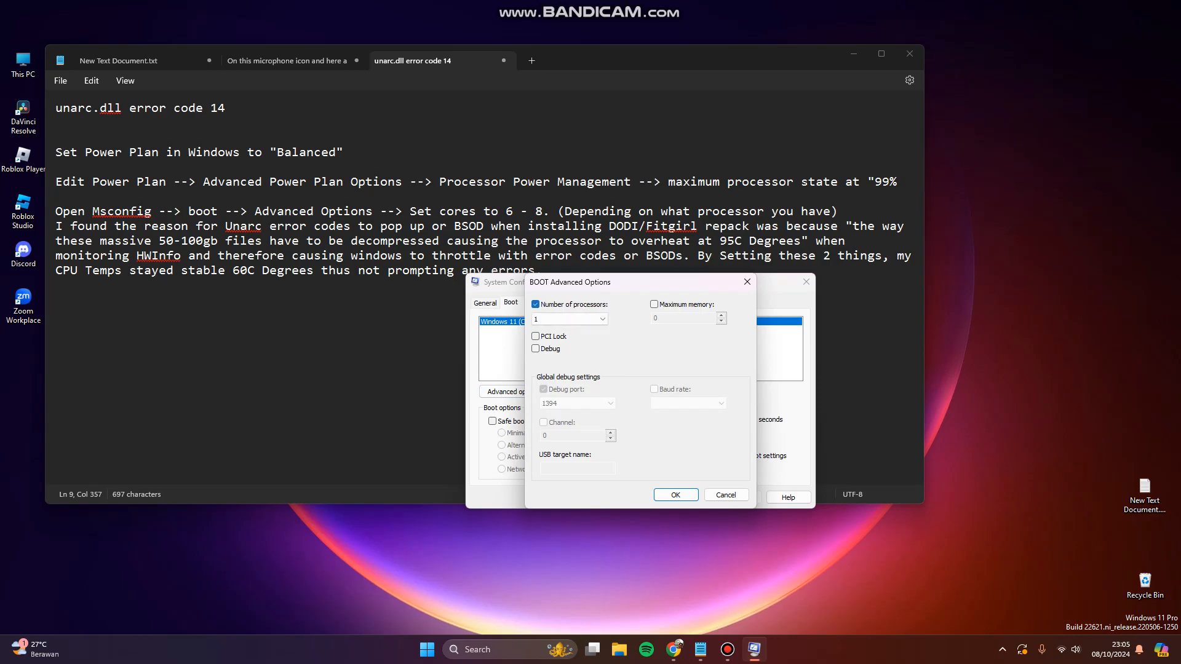
left_click(602, 319)
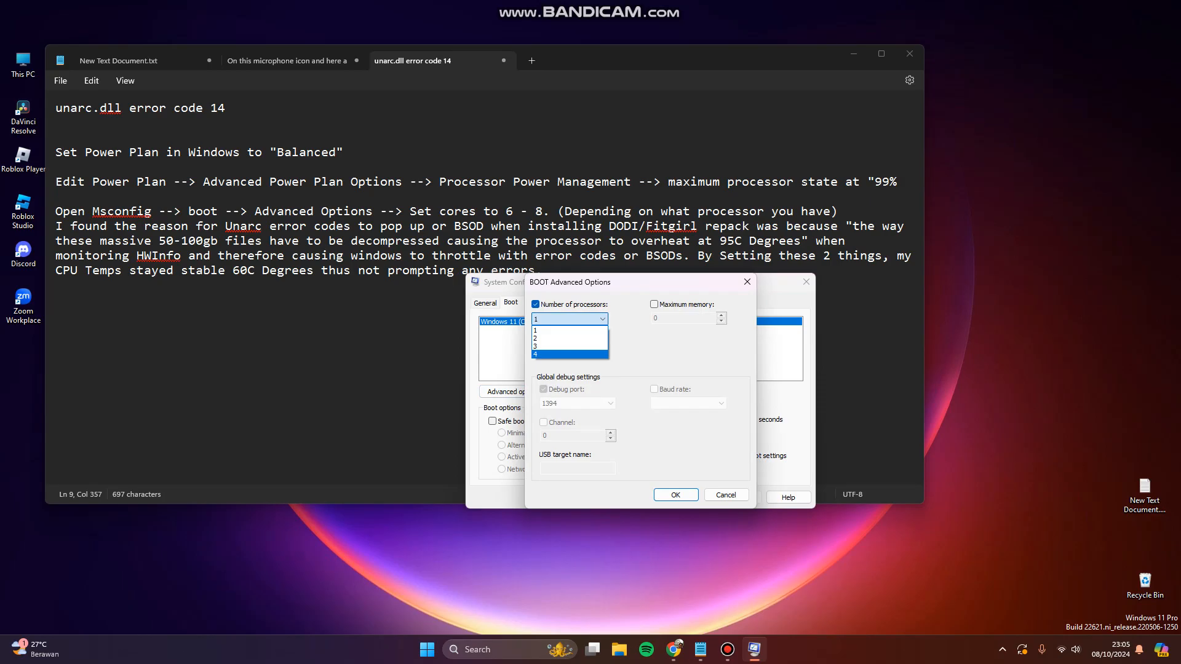
left_click(534, 320)
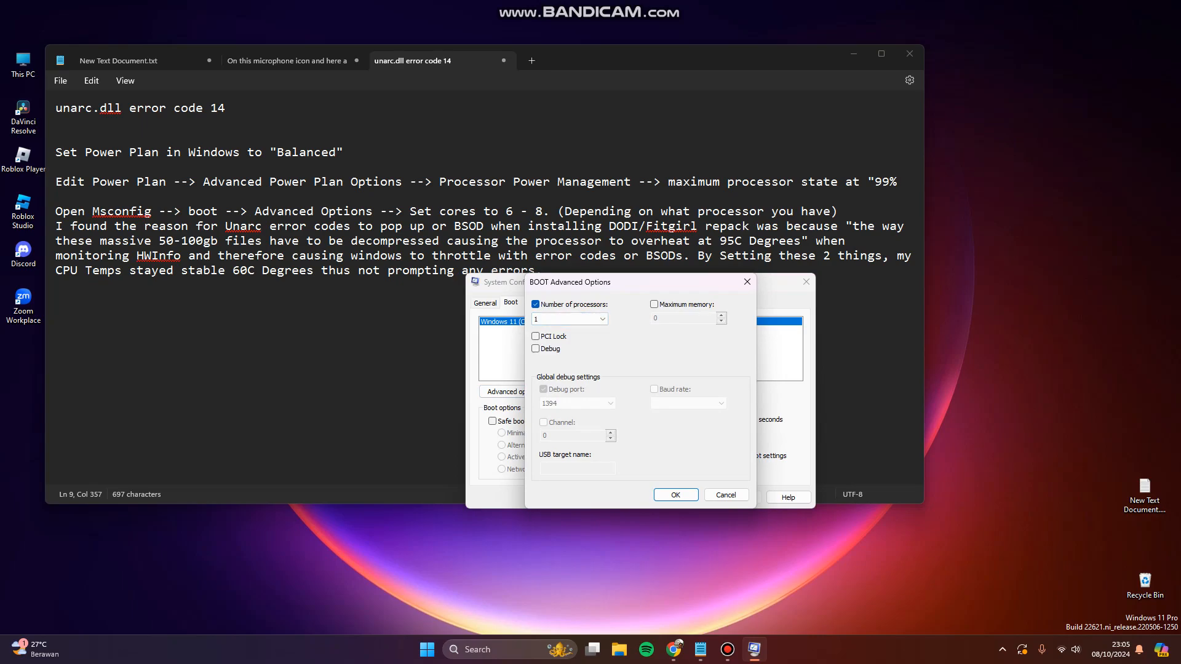
left_click(674, 495)
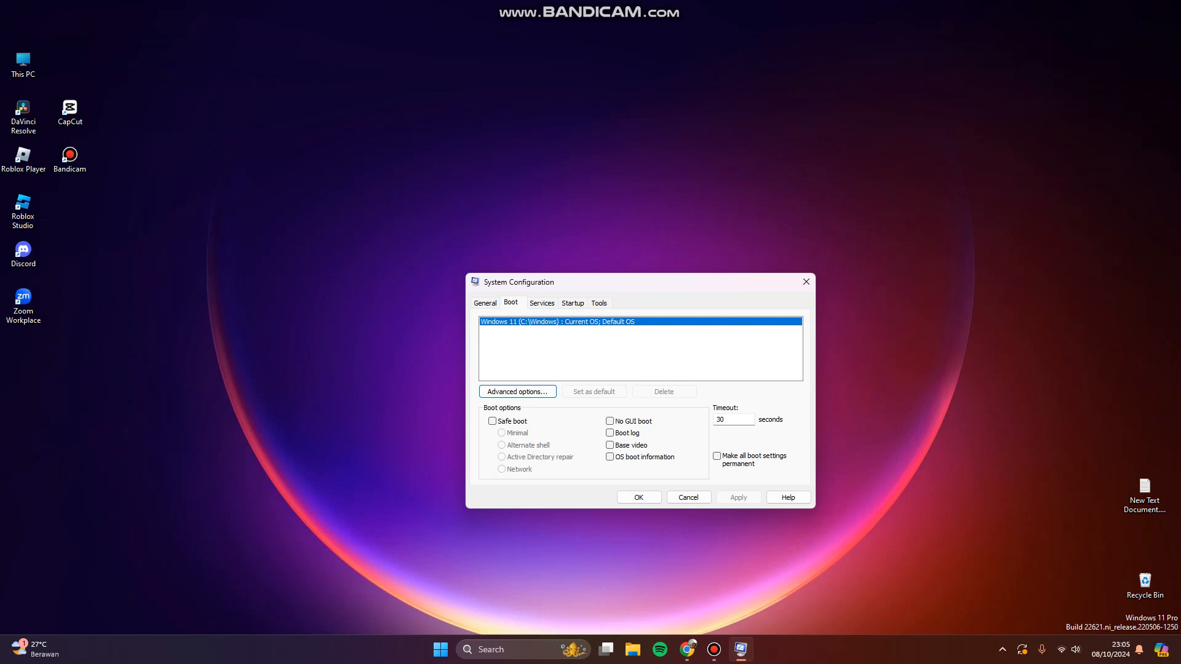
left_click(686, 497)
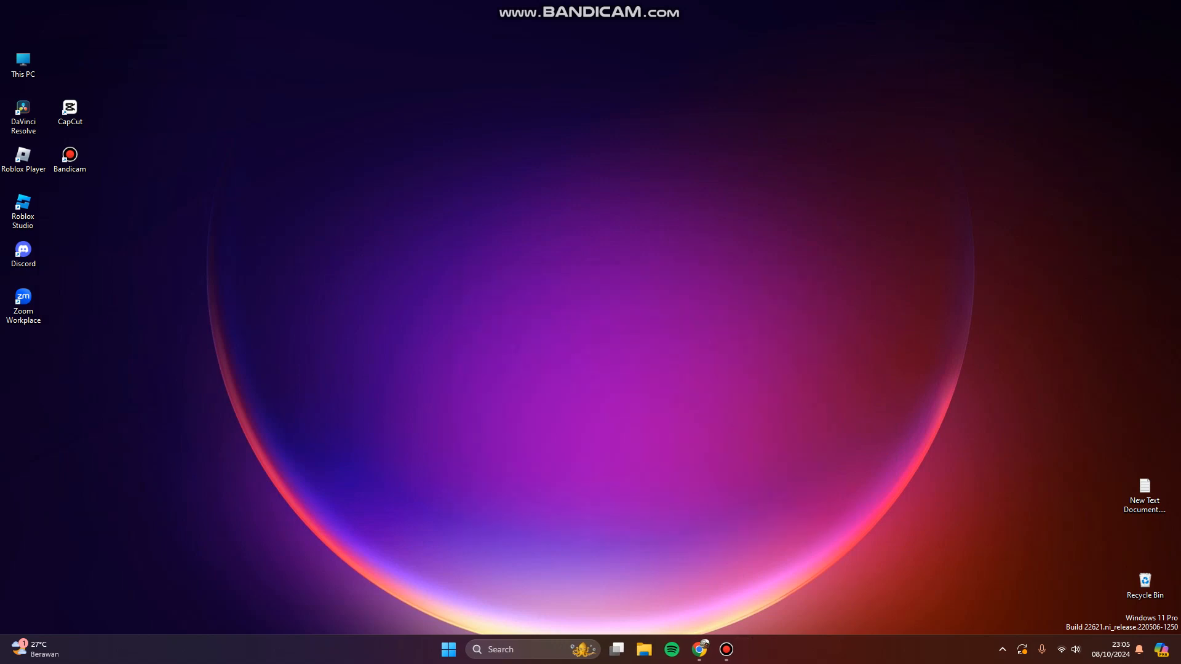